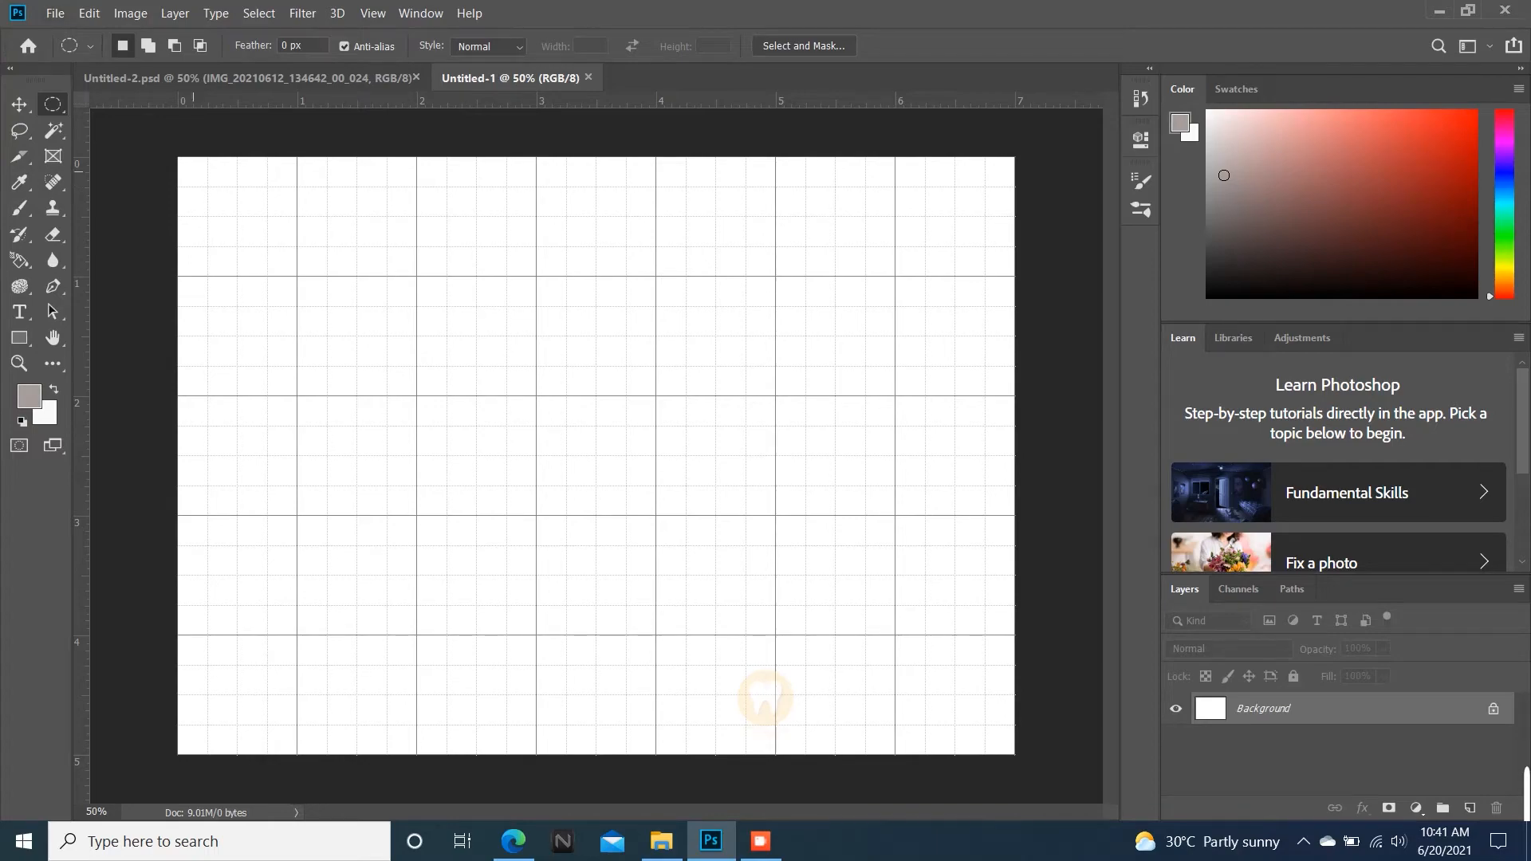
# Step: Drag the five IMG room photos from Downloads onto the canvas as stacked layers
pyautogui.click(660, 841)
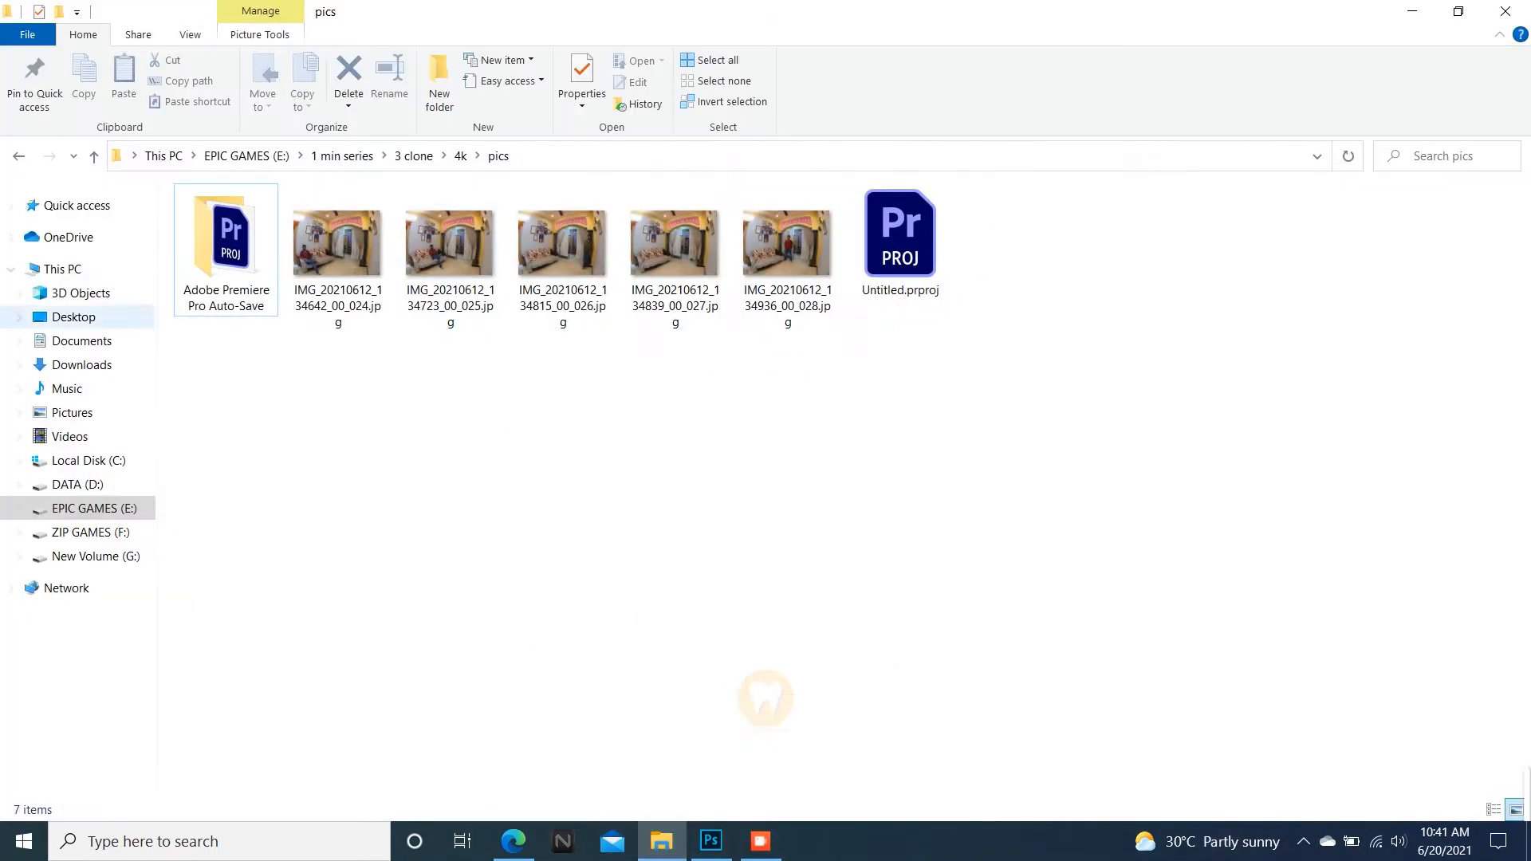
pyautogui.click(81, 364)
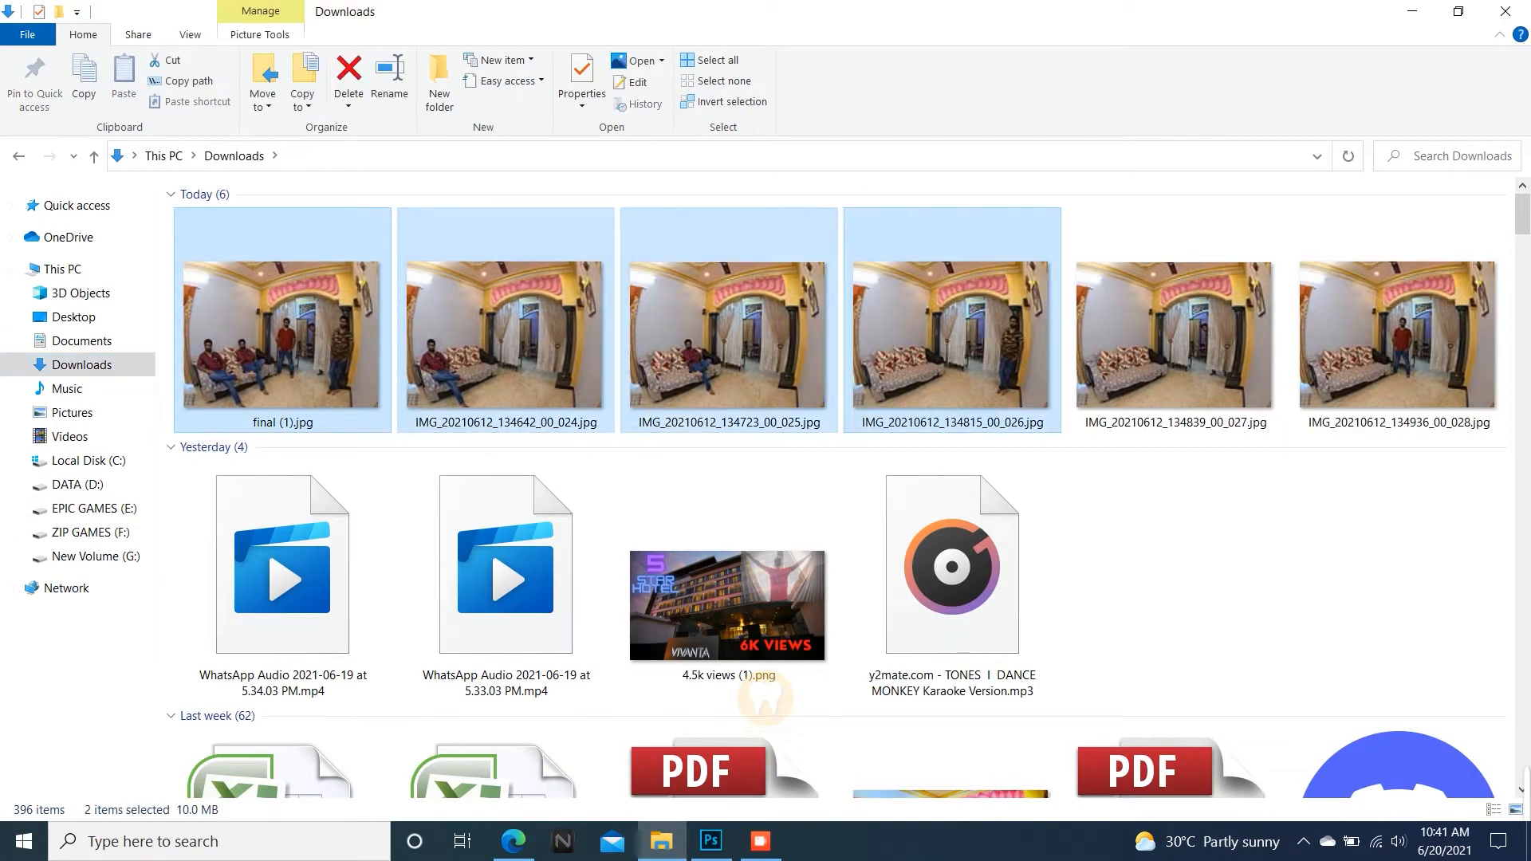
pyautogui.click(1176, 337)
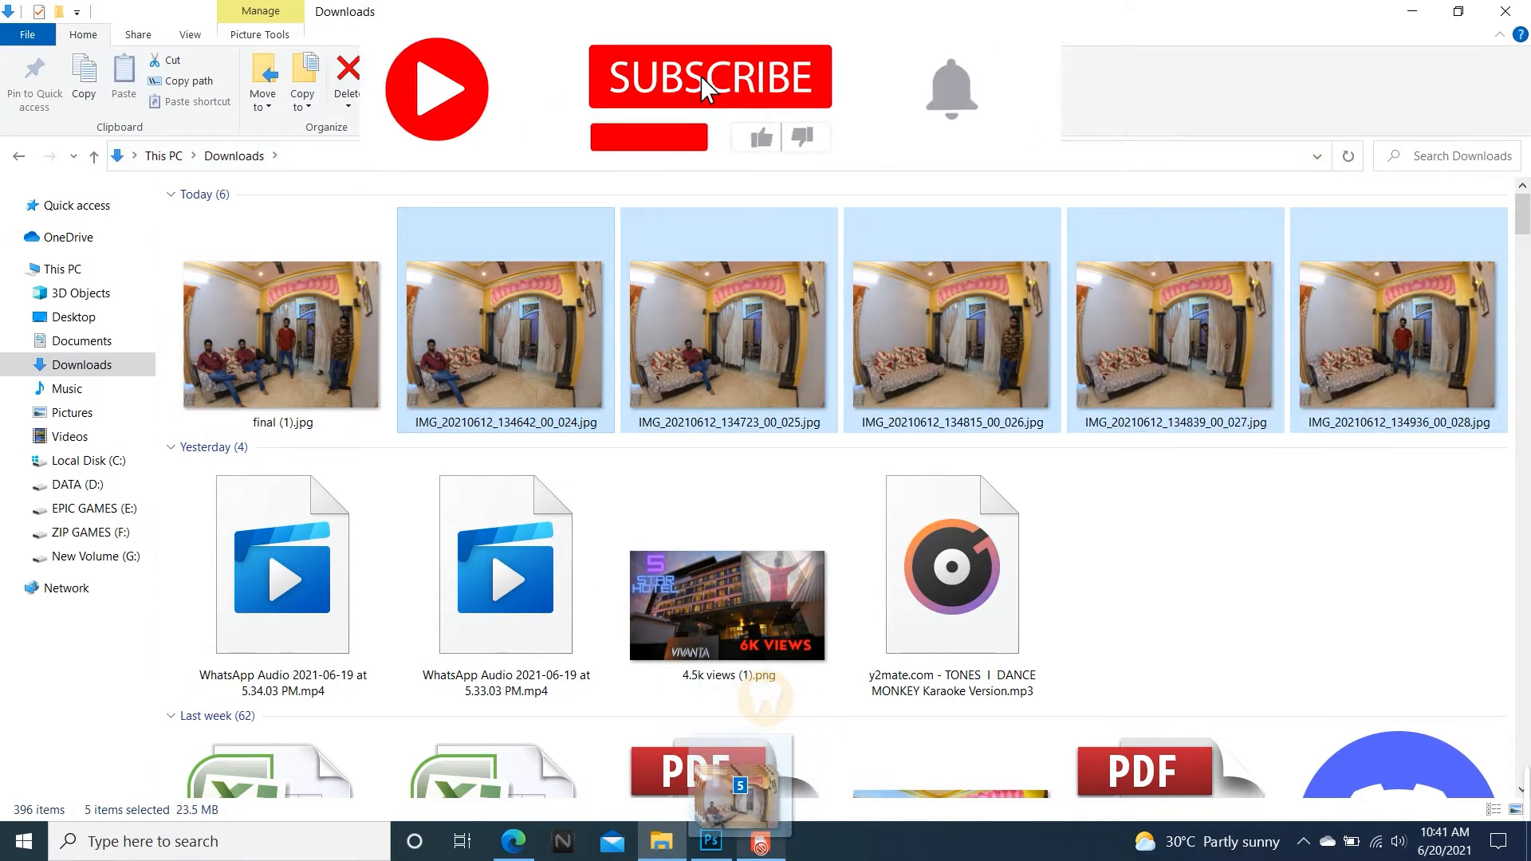
pyautogui.click(711, 841)
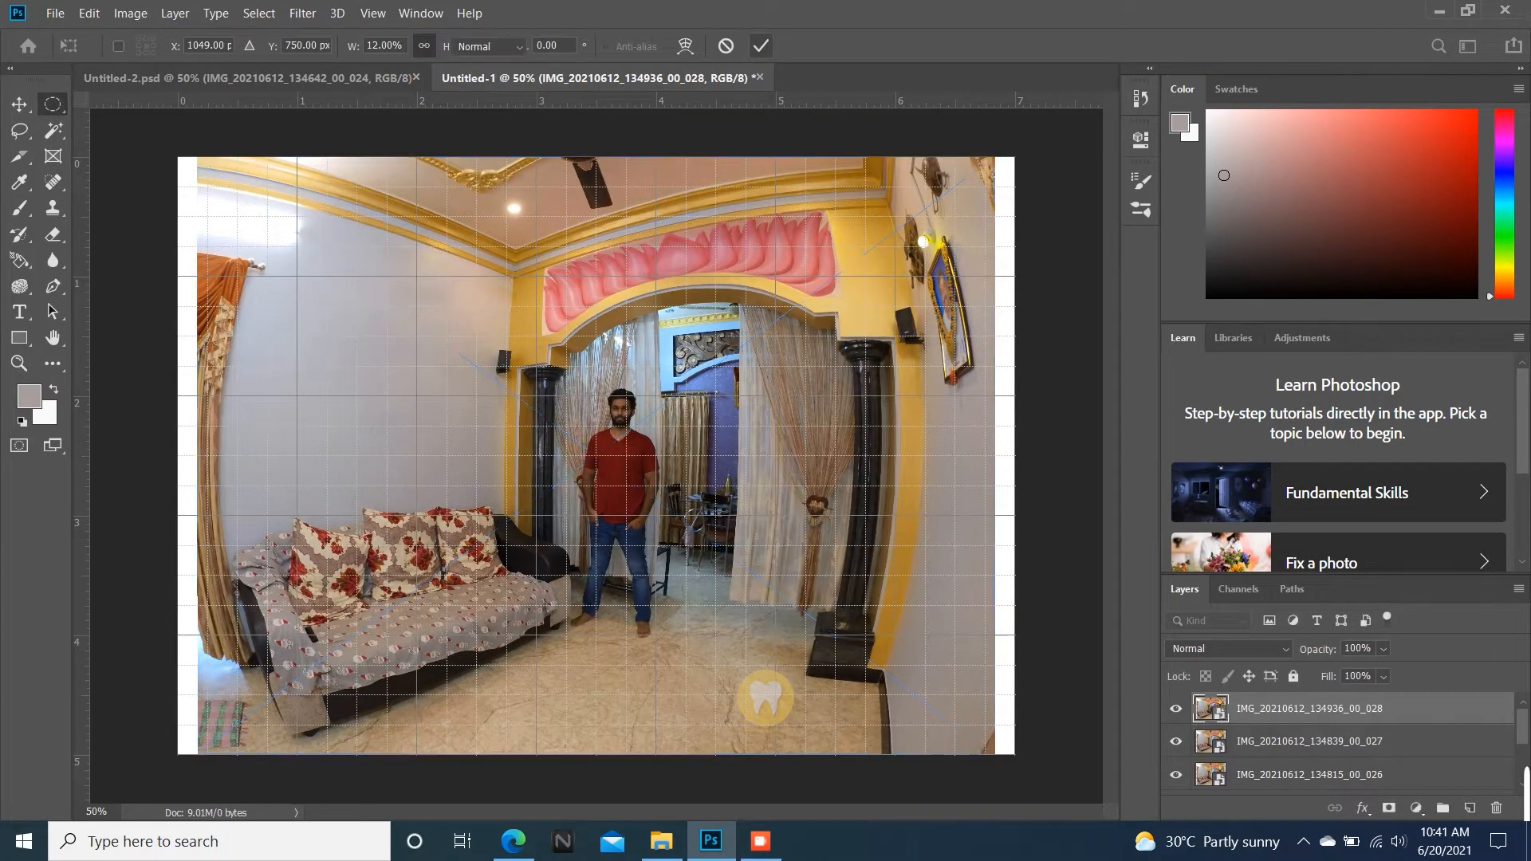
pyautogui.click(19, 105)
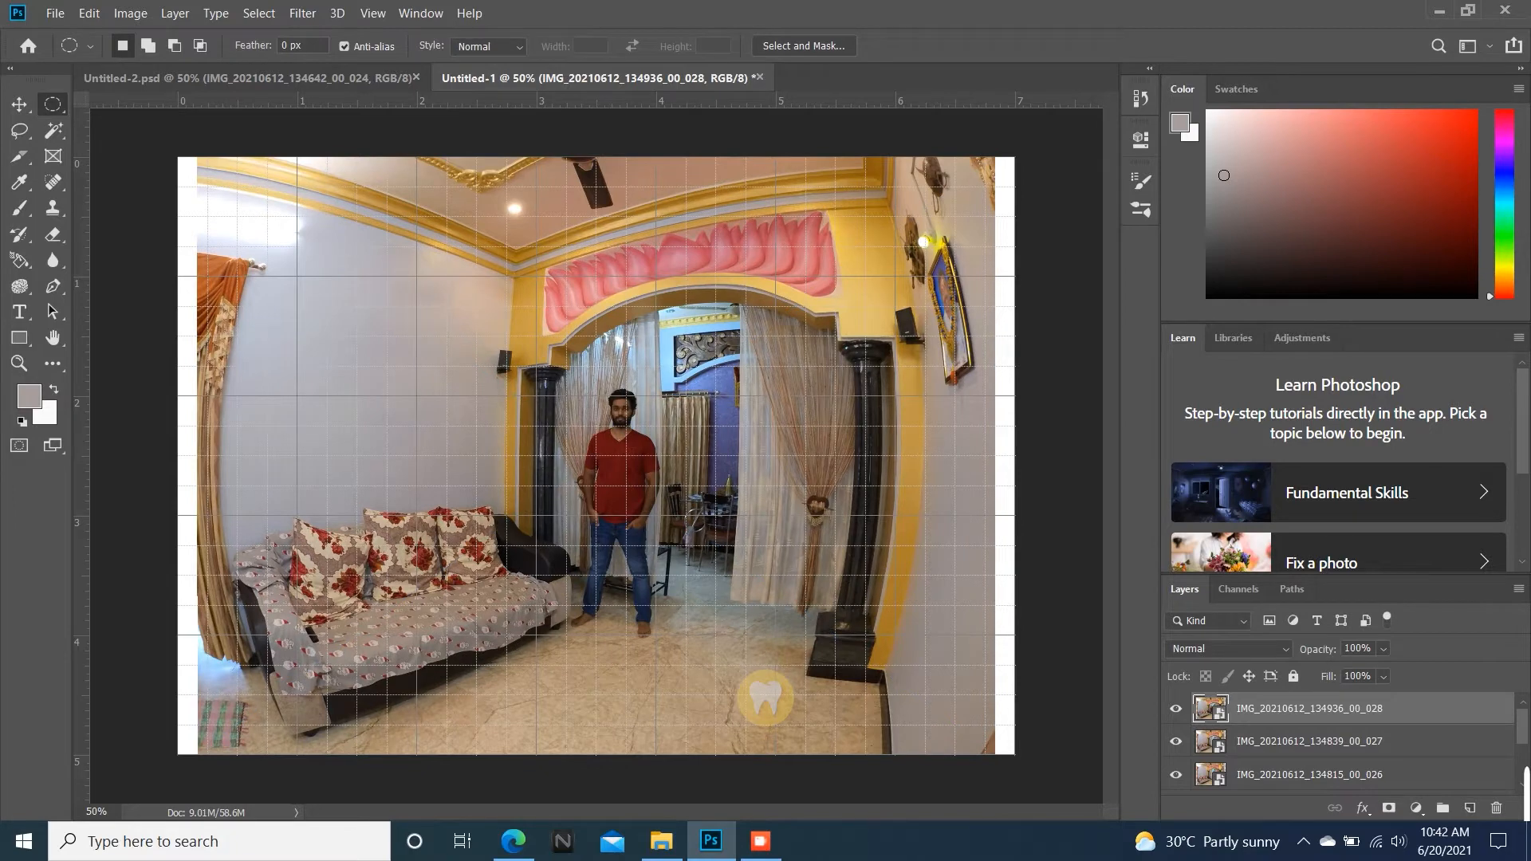
pyautogui.moveTo(1416, 807)
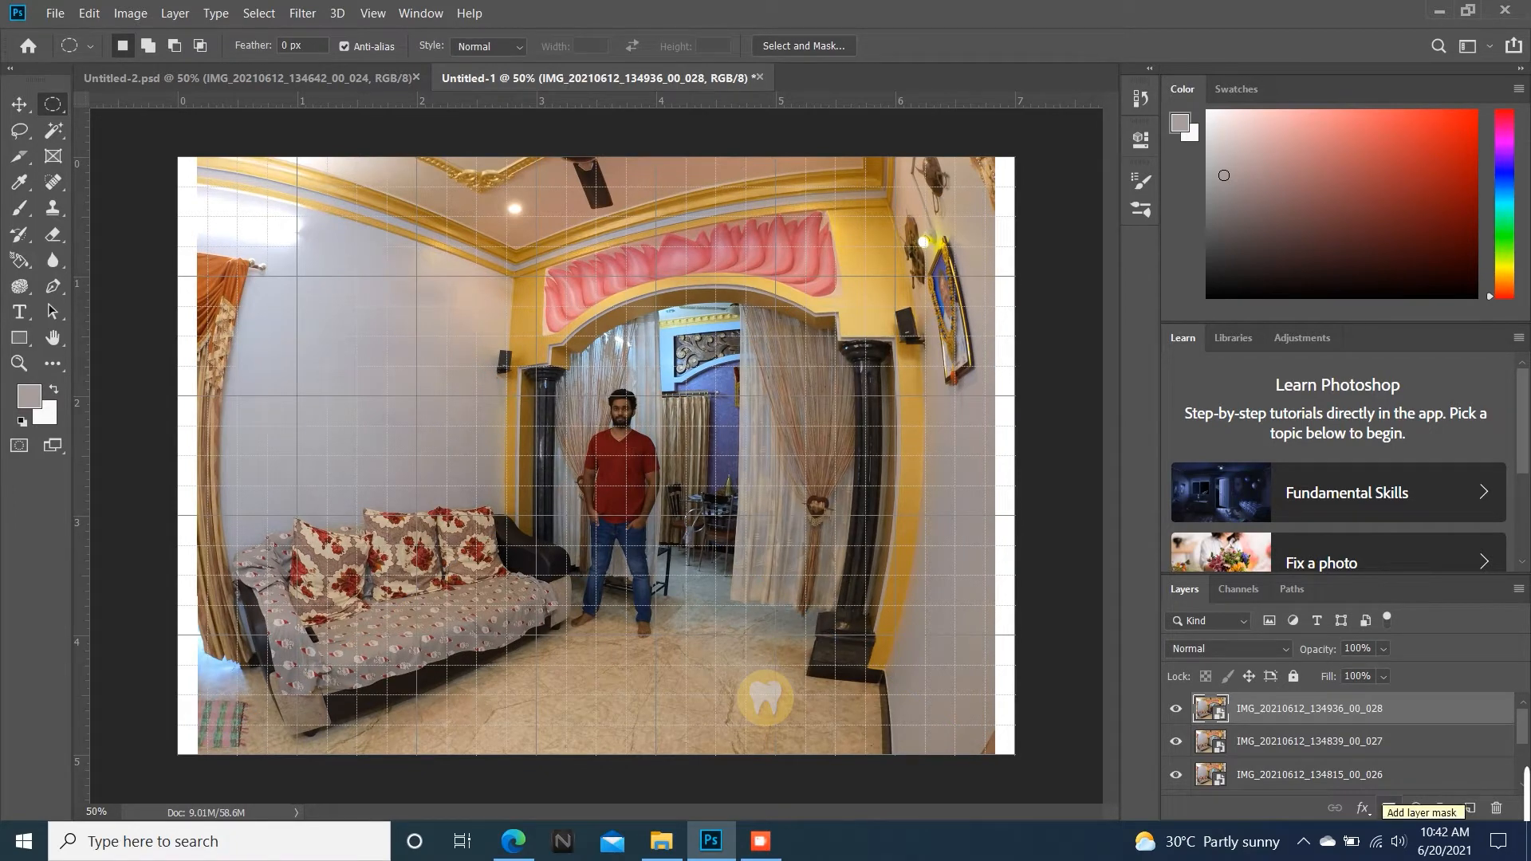
# Step: Add a white layer mask to every photo layer and reselect the top layer
pyautogui.click(1416, 807)
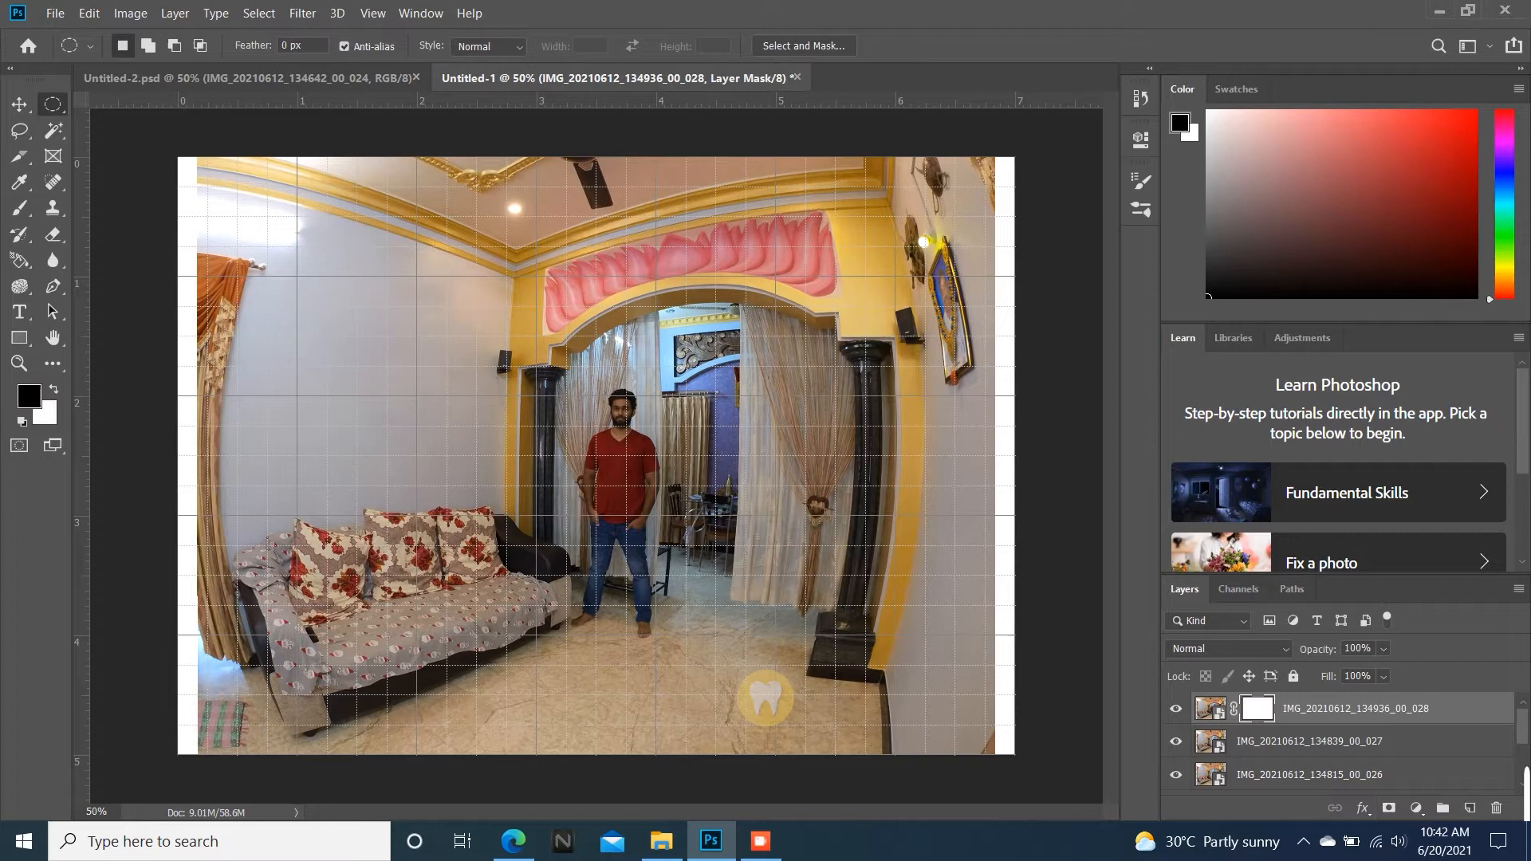
pyautogui.click(1308, 775)
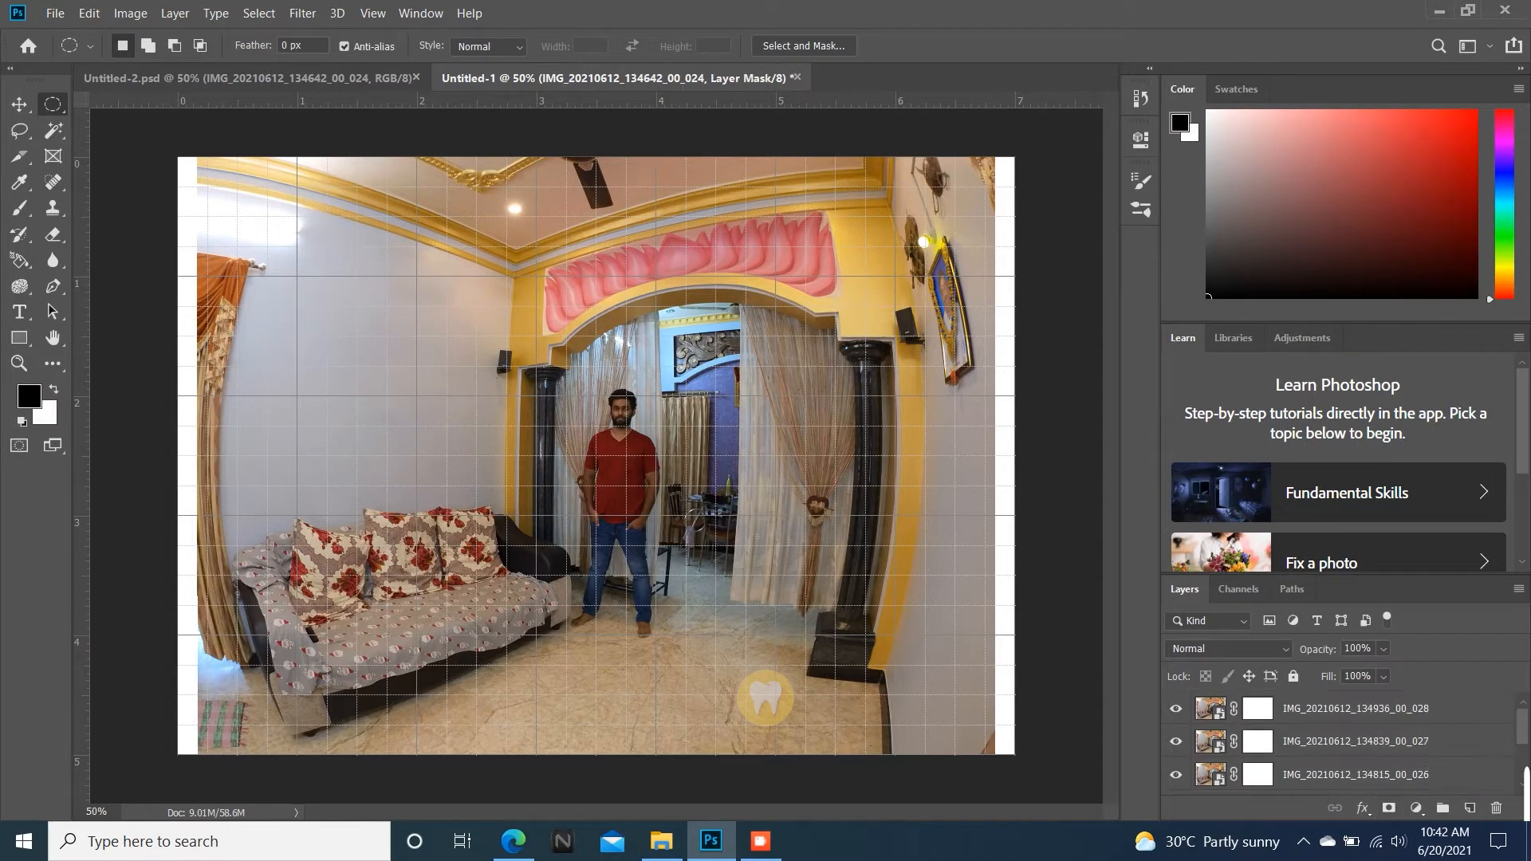
pyautogui.click(1211, 708)
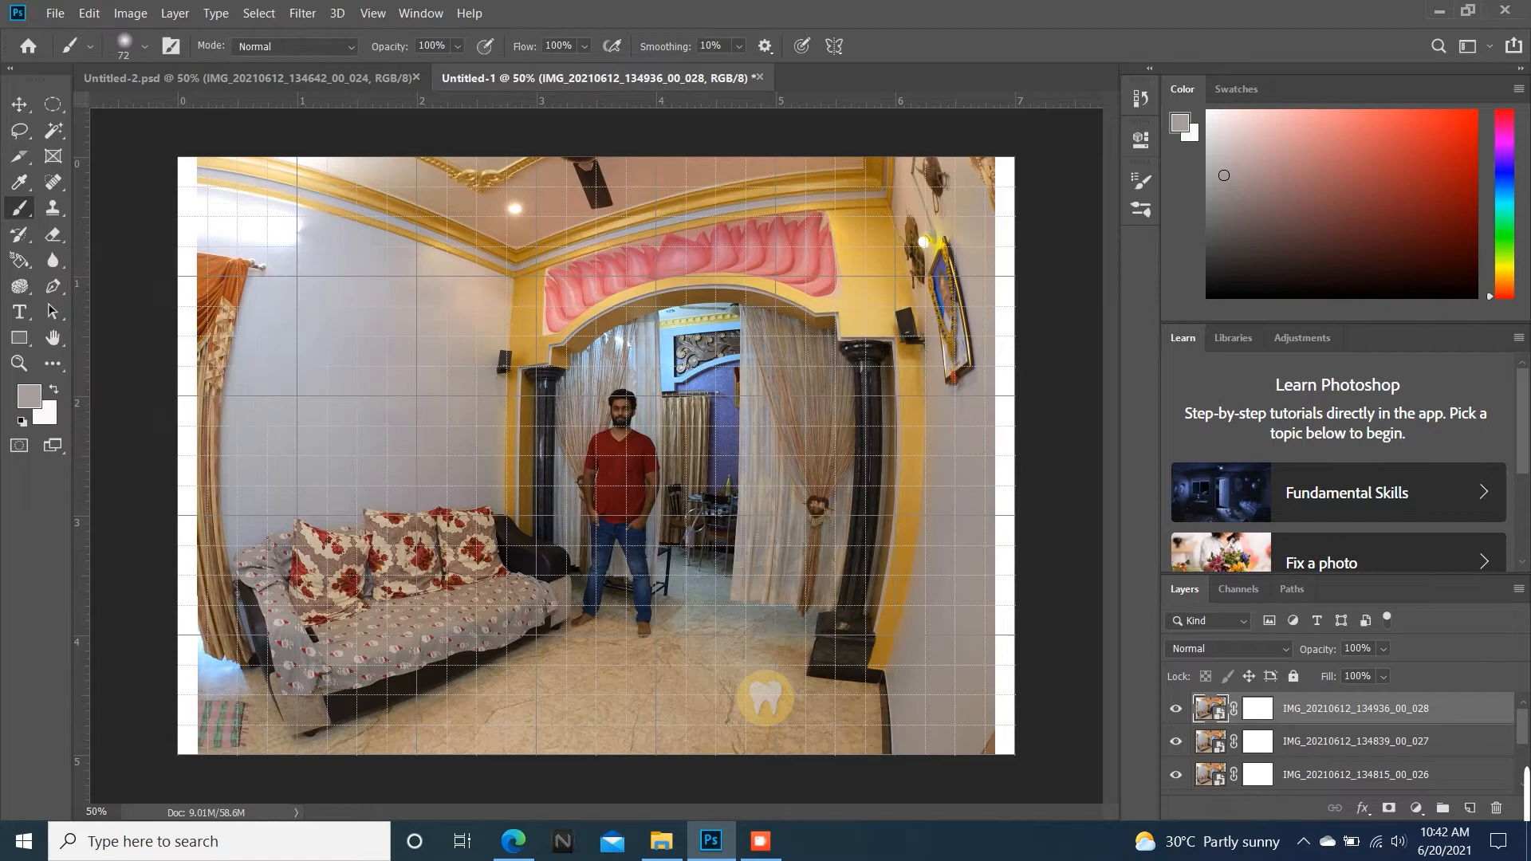
# Step: Paint black on the top layer's mask over the standing man in the red shirt
pyautogui.click(148, 46)
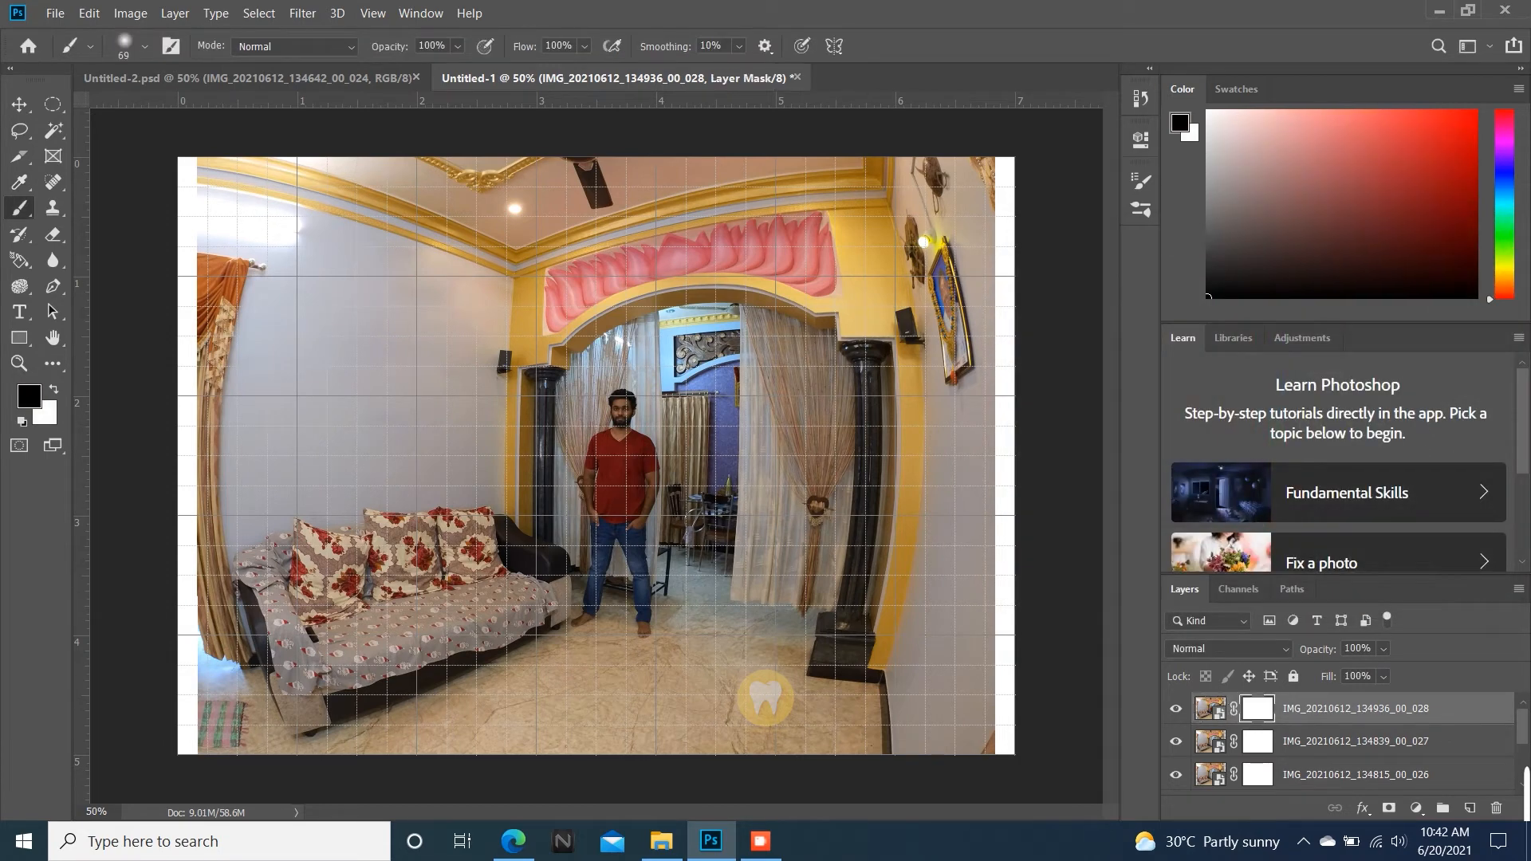
pyautogui.click(621, 400)
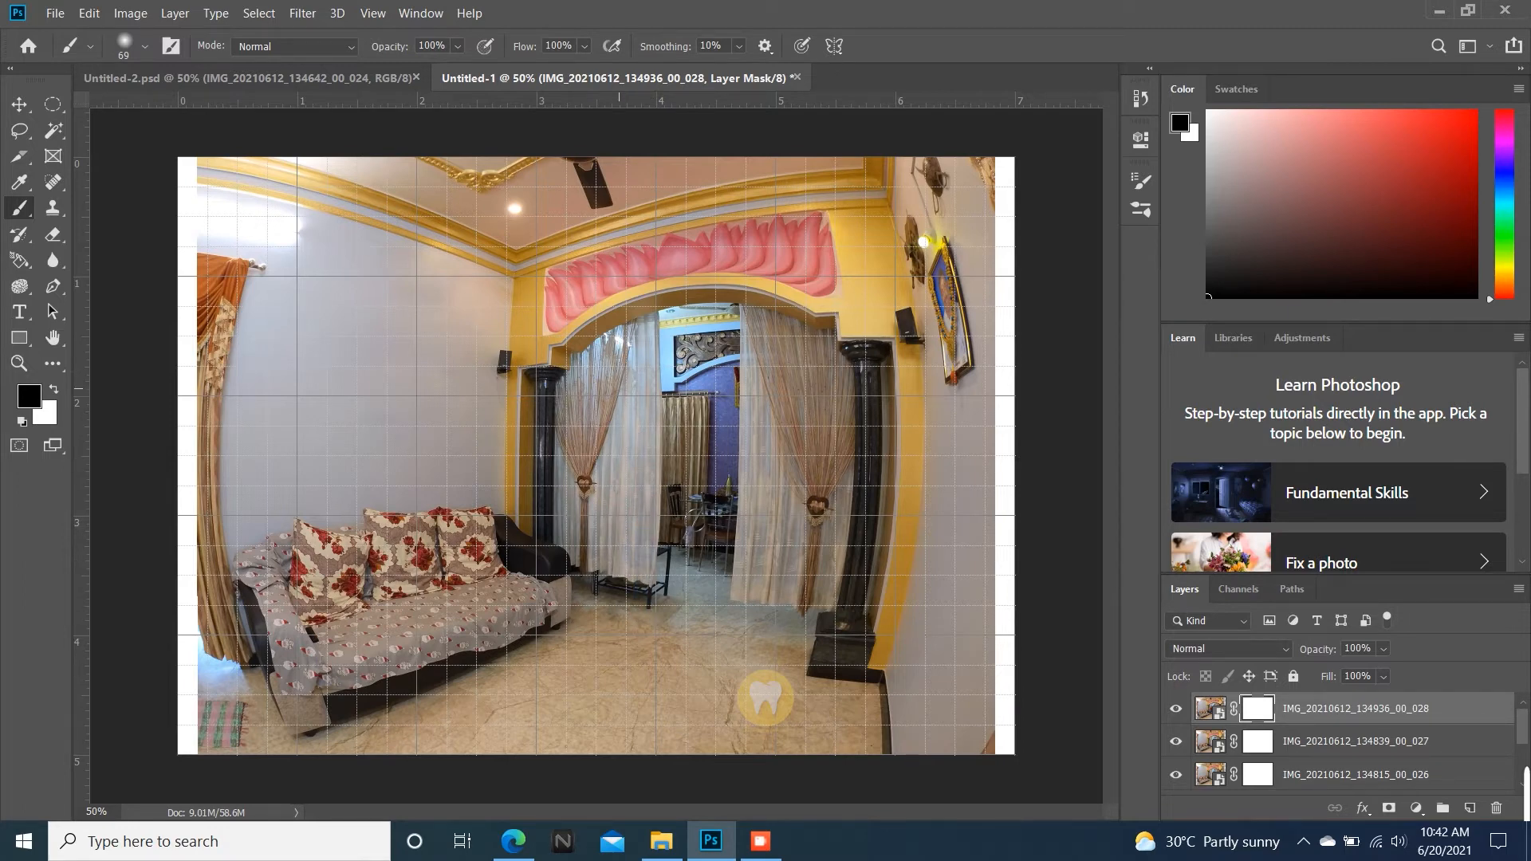
# Step: Invert the top two masks so only the red-shirt and camouflage-shirt men show
pyautogui.press('ctrl+i')
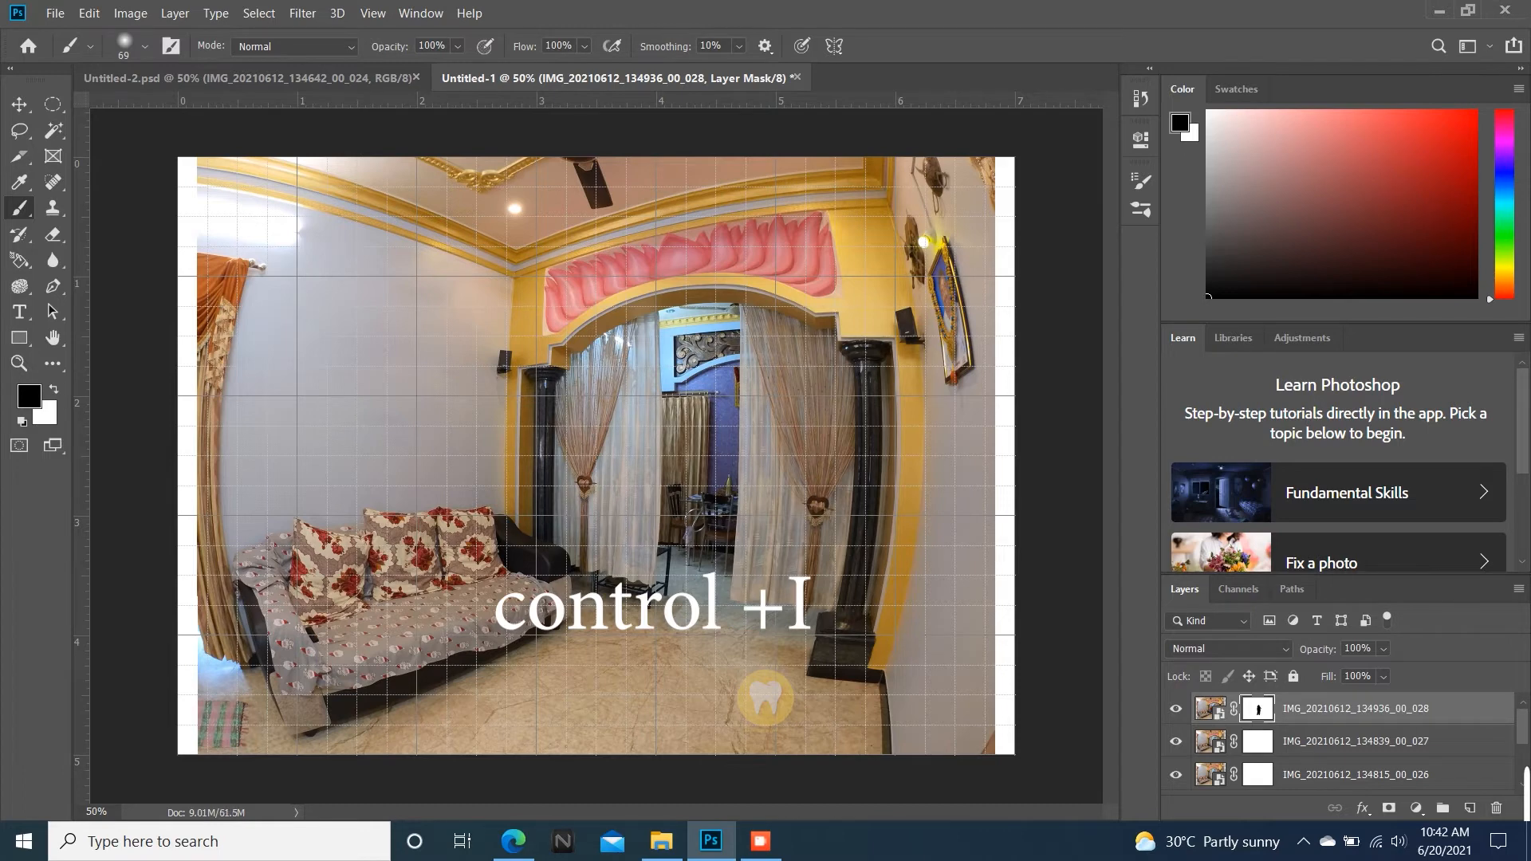
pyautogui.press('ctrl+i')
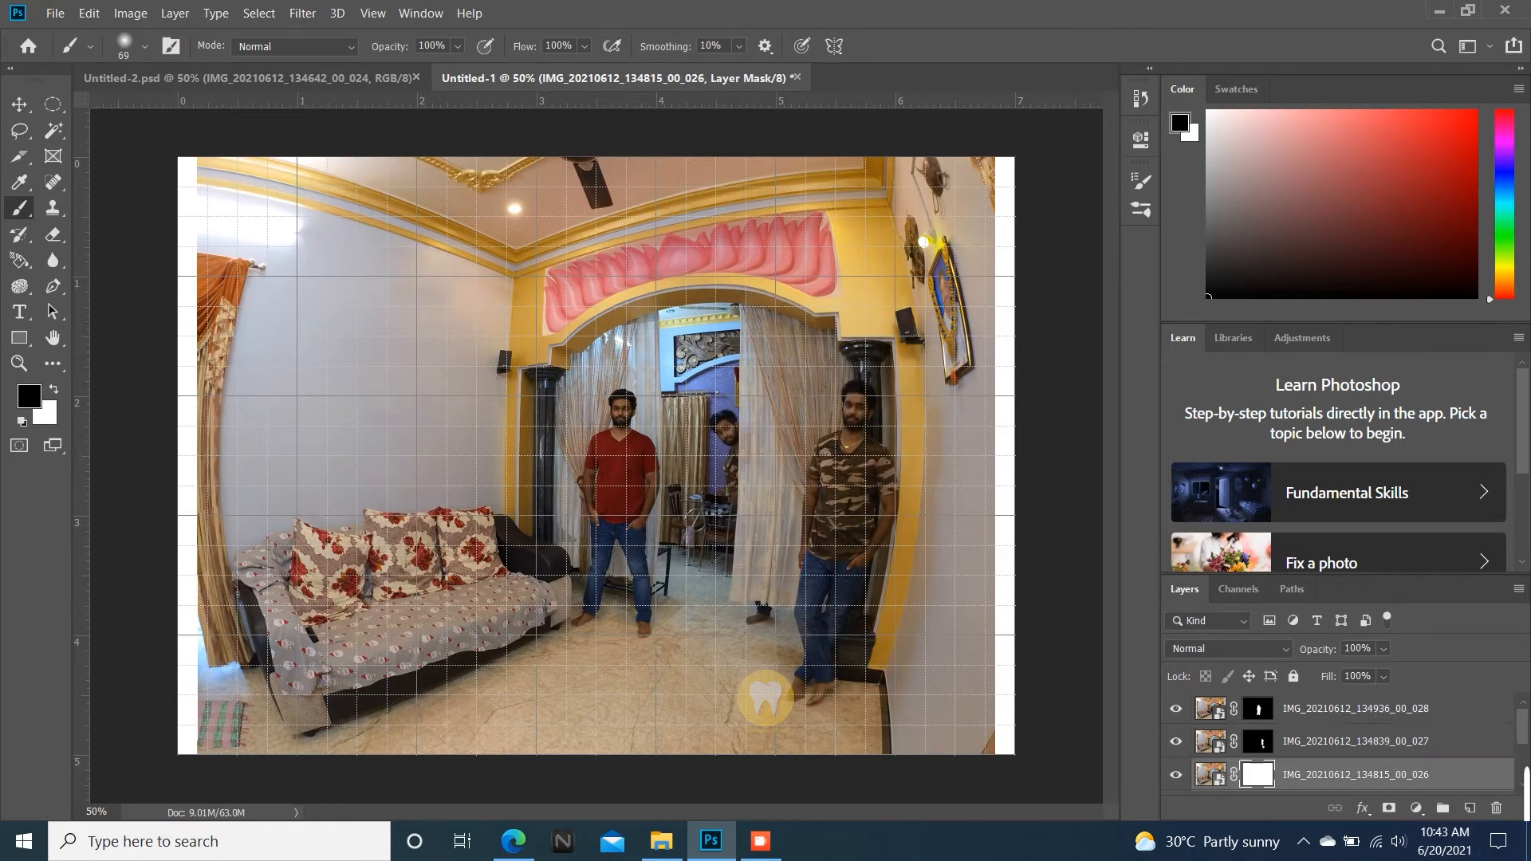
# Step: Mask the lower layers to reveal the two seated men on the sofa
pyautogui.scroll(-3)
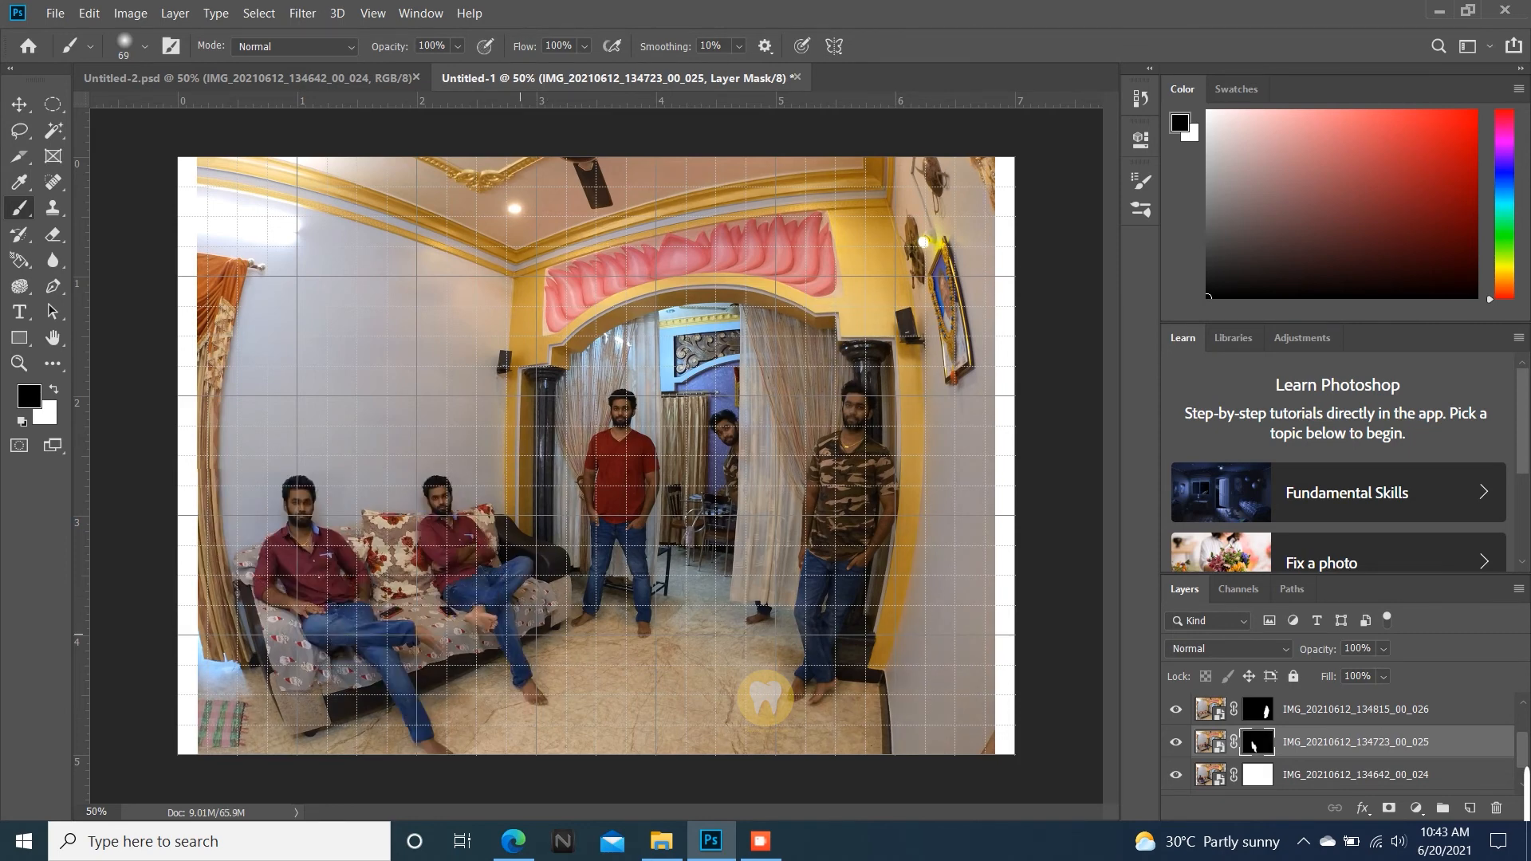
pyautogui.click(1258, 775)
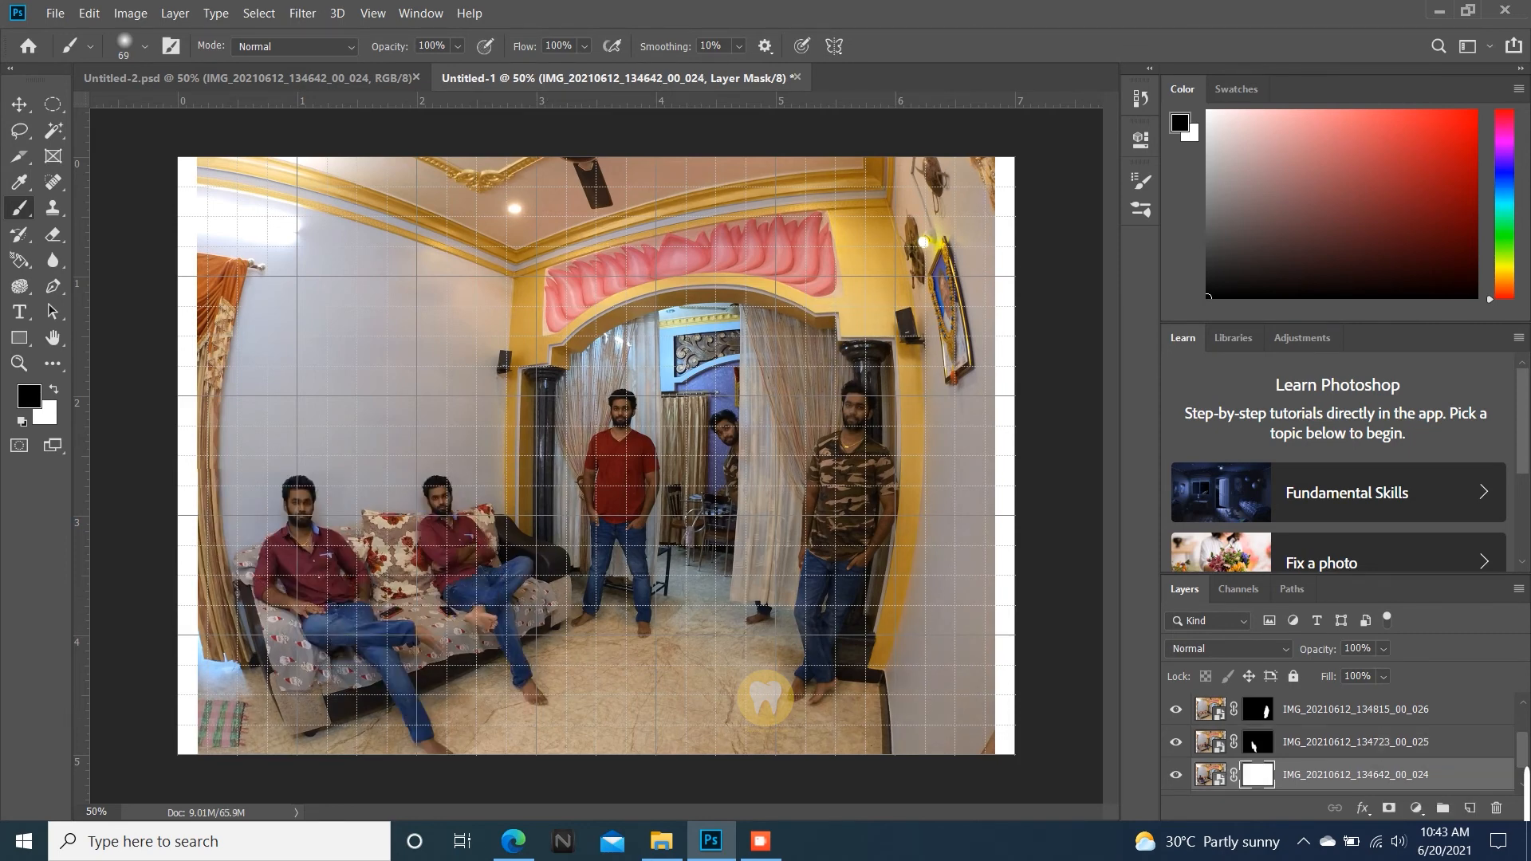